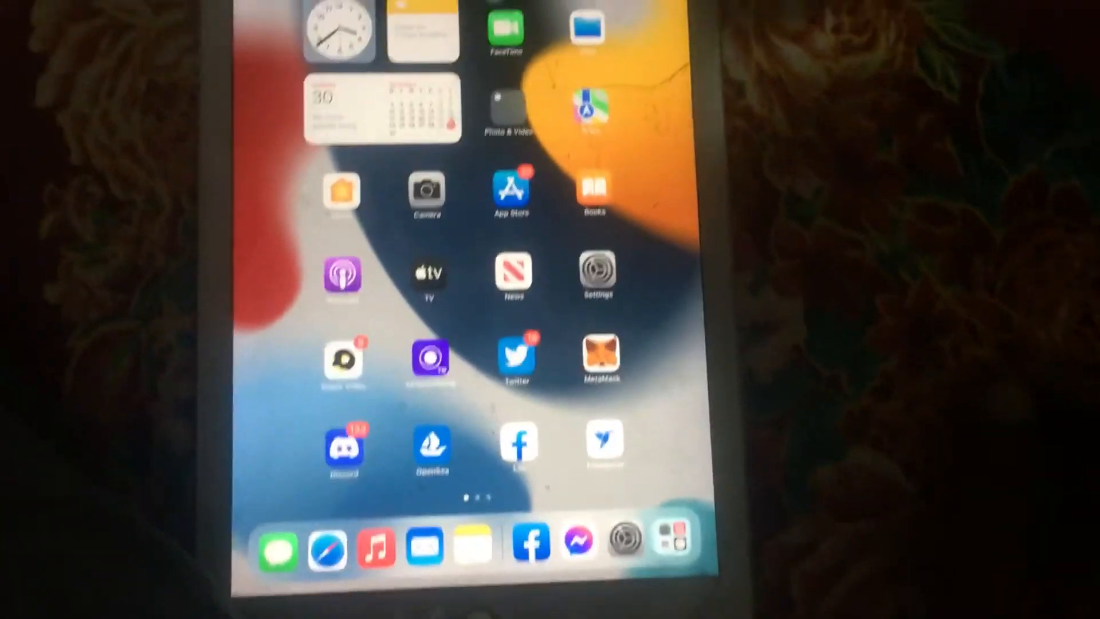
Swipe through the Home Screen pages and launch Settings.
scroll(left, 3)
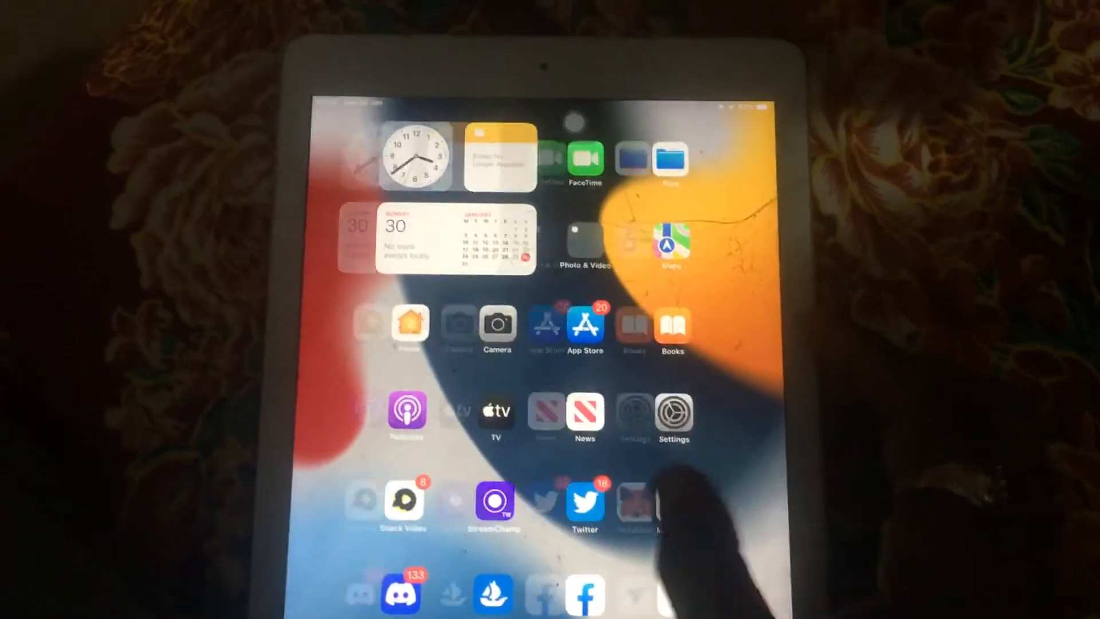
scroll(left, 3)
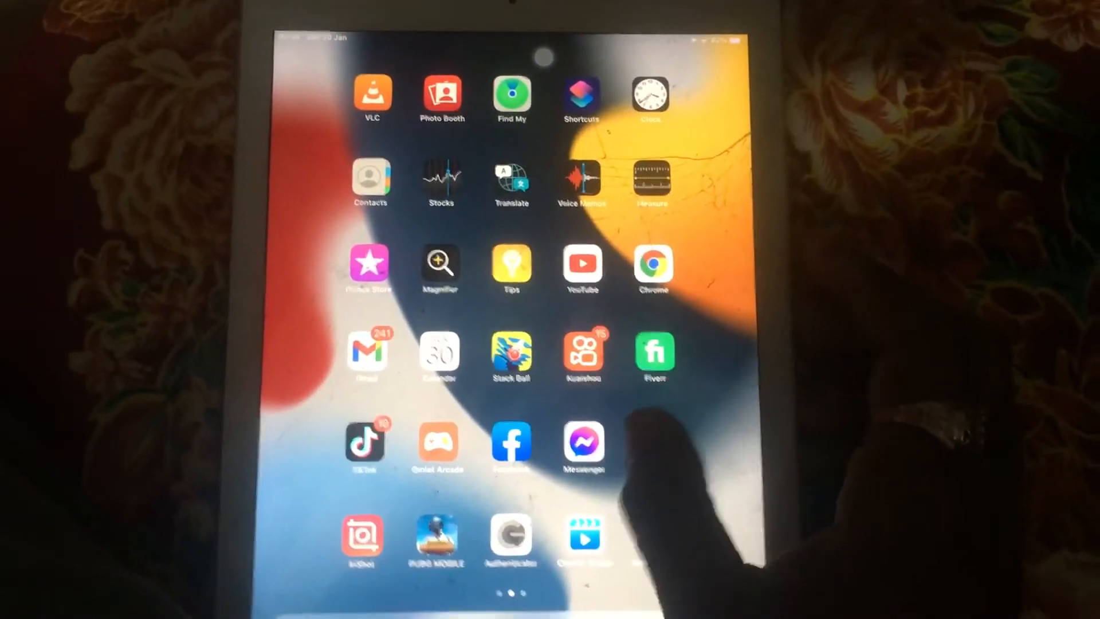
scroll(left, 3)
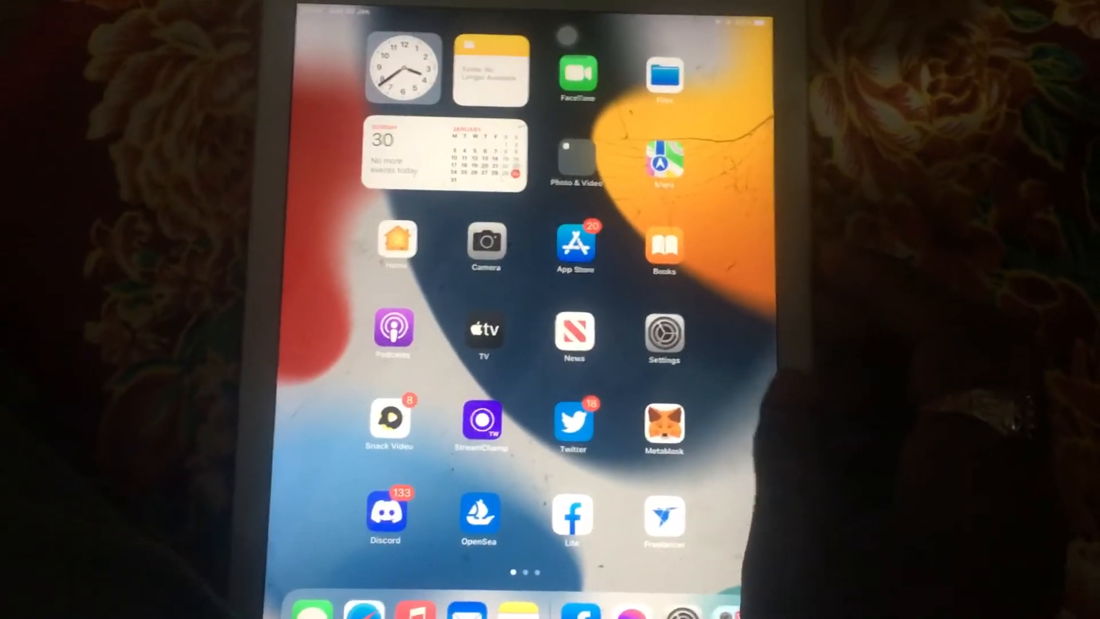
scroll(left, 3)
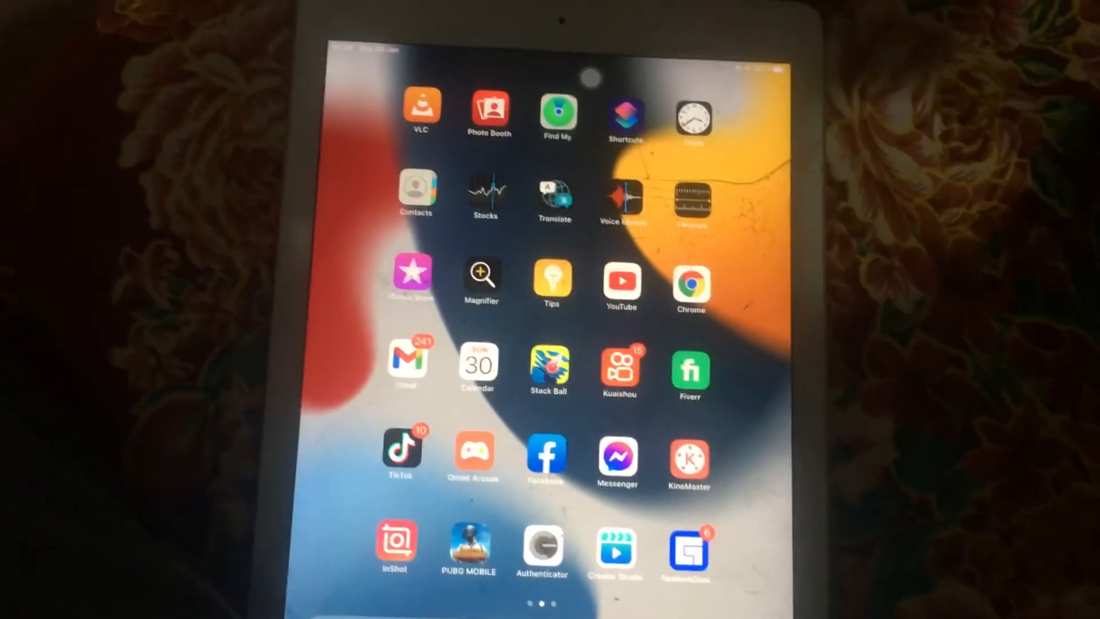
scroll(left, 3)
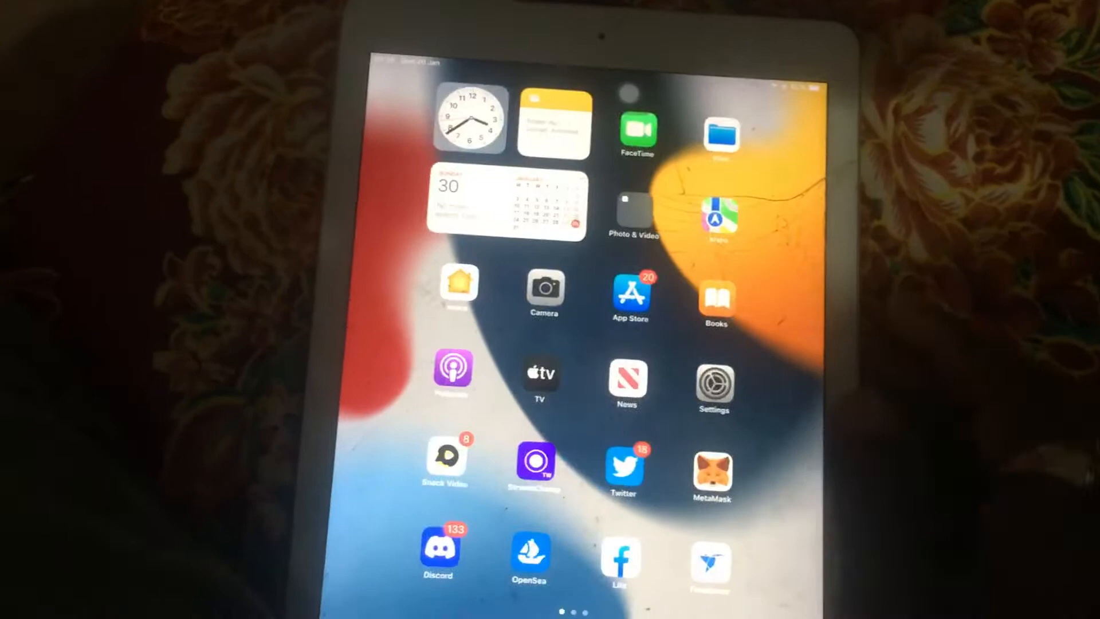
click(713, 384)
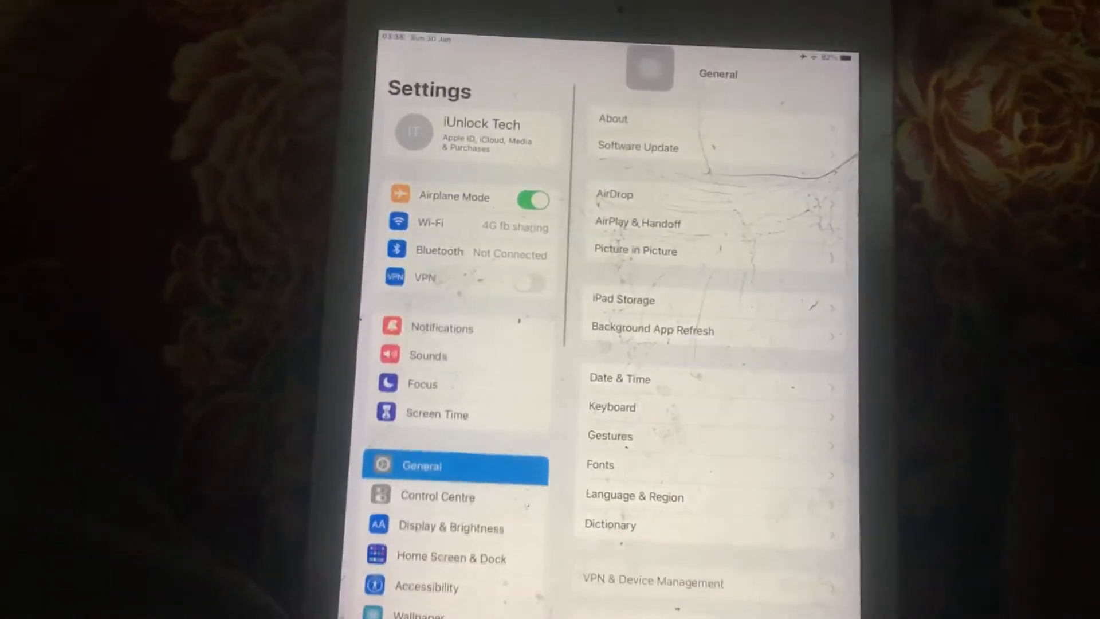
Scroll the sidebar to Messenger and open its Notifications page.
scroll(down, 3)
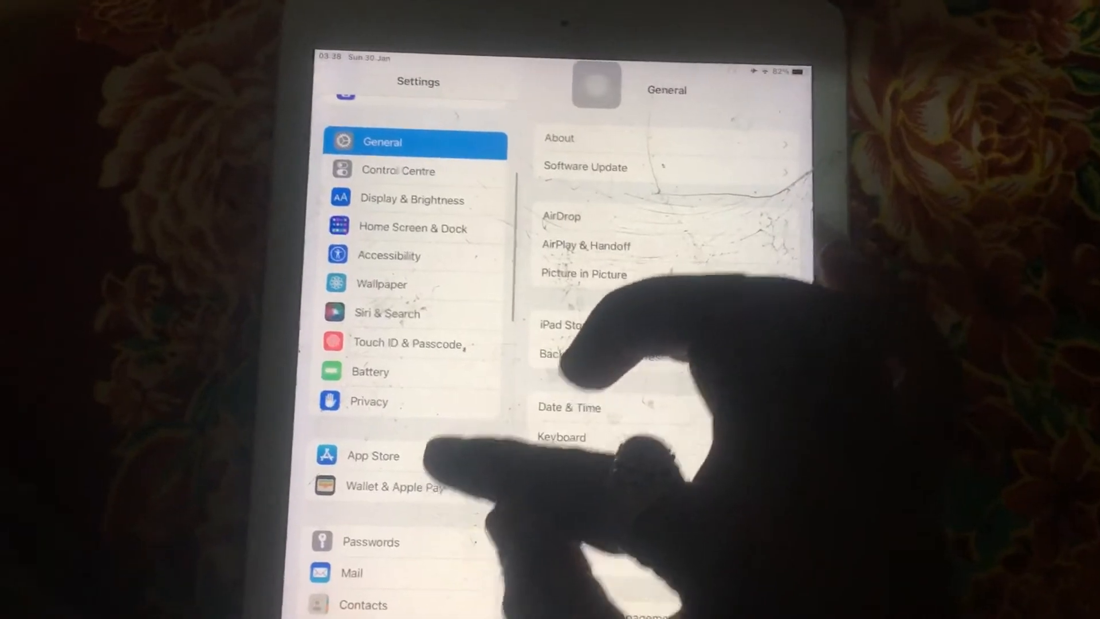
scroll(down, 3)
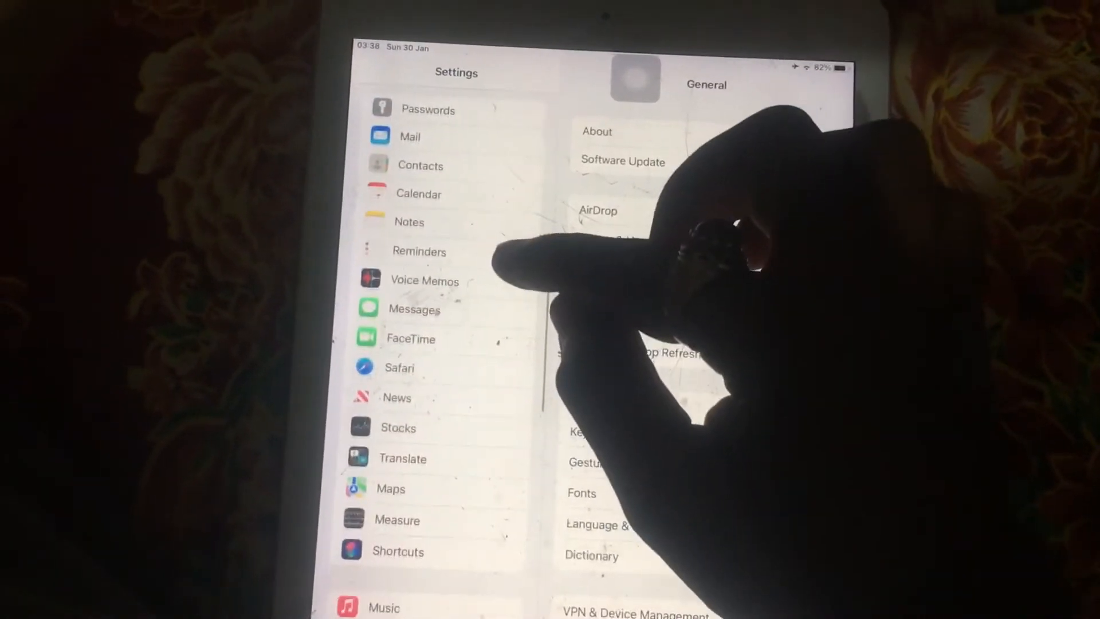
scroll(down, 3)
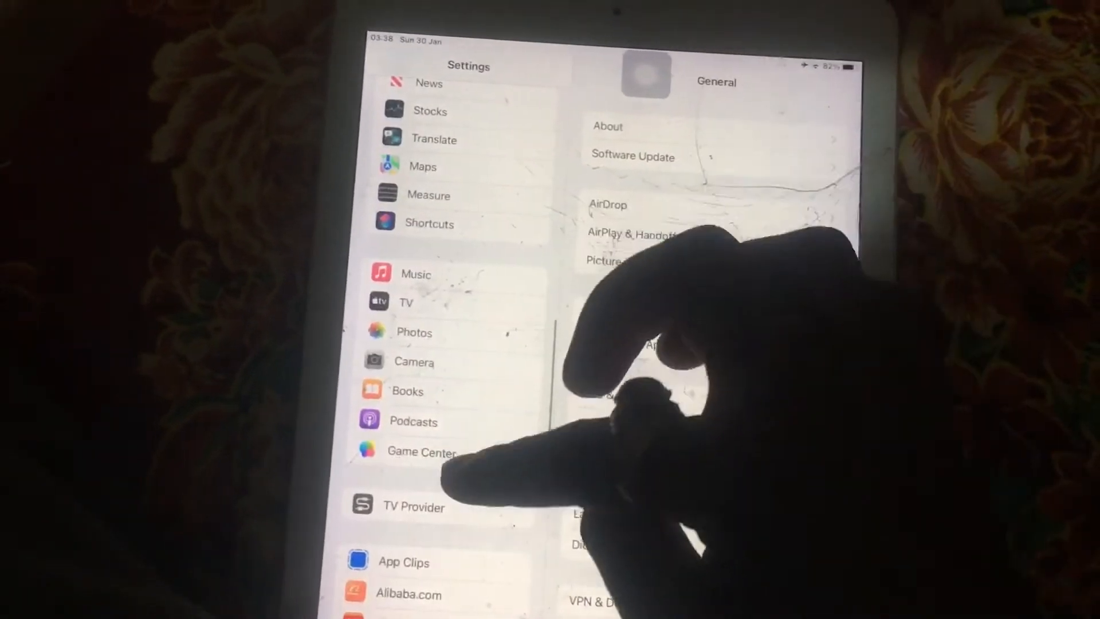
scroll(down, 3)
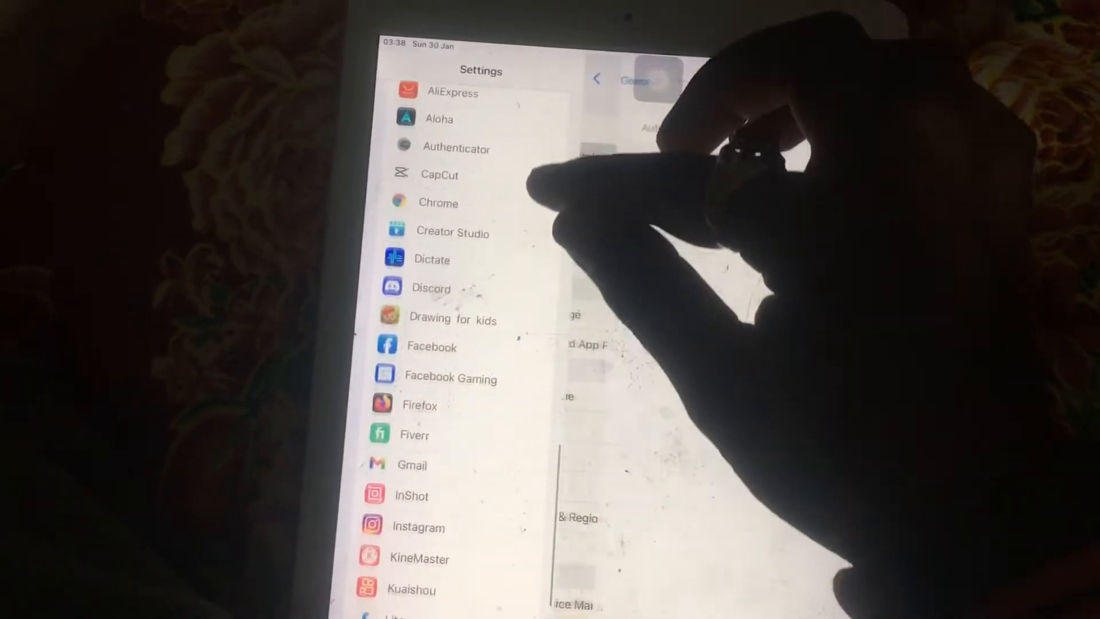
scroll(down, 3)
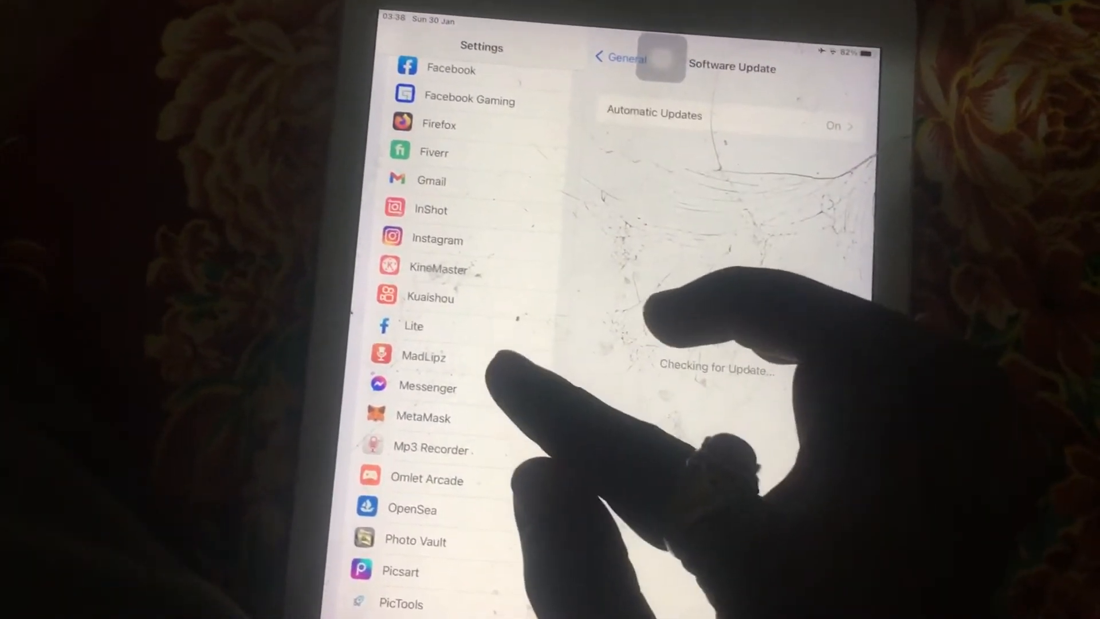
click(427, 386)
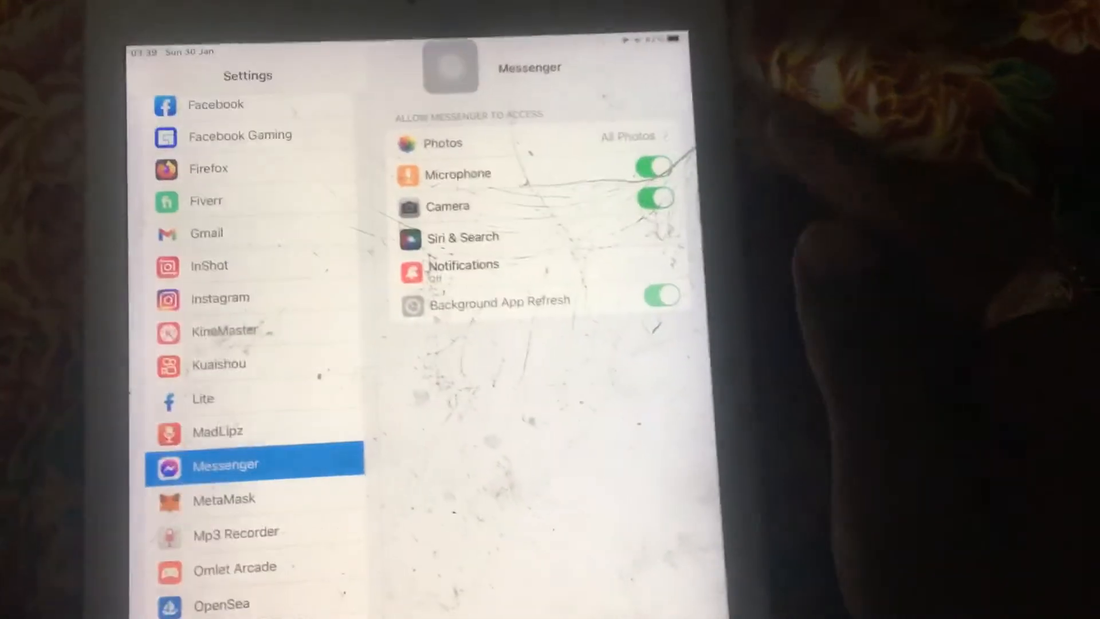
click(463, 268)
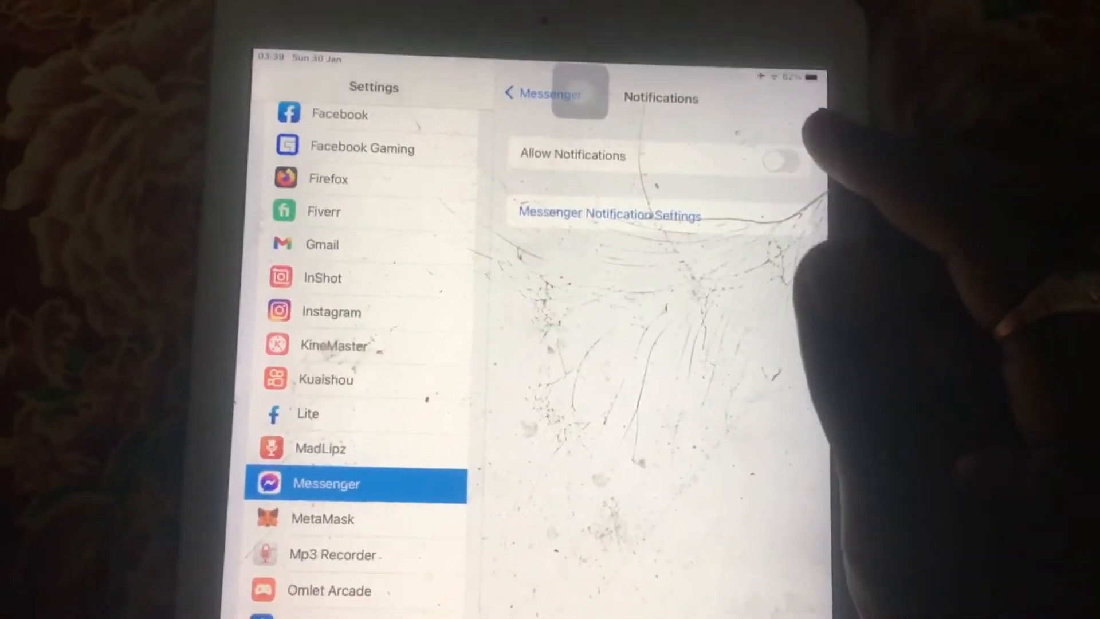
Turn on Allow Notifications for Messenger and add another alert style.
click(779, 162)
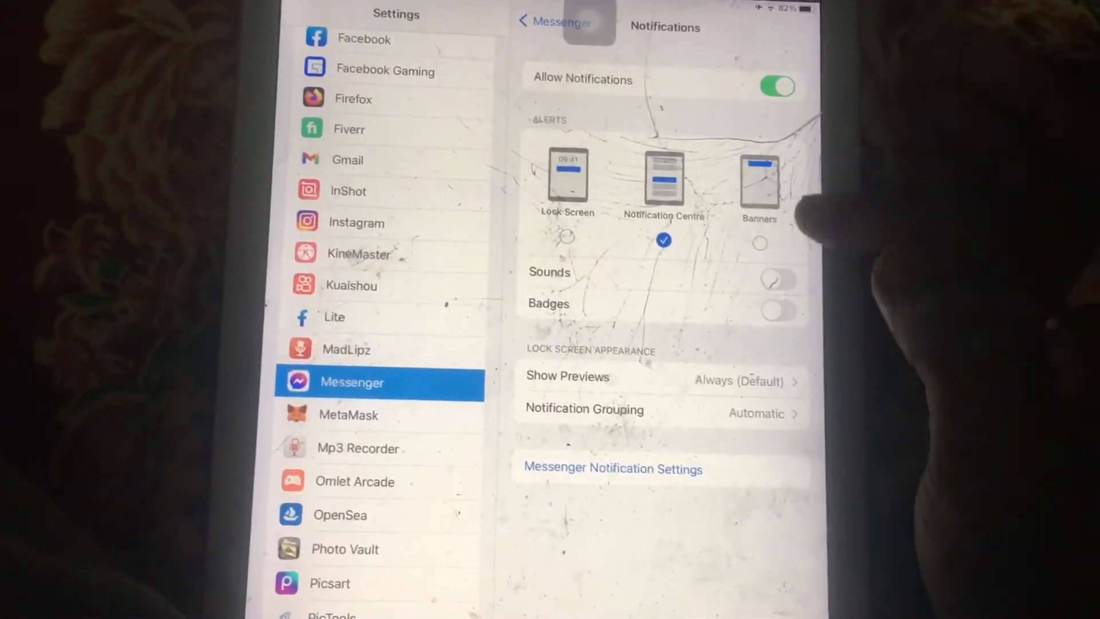
click(759, 241)
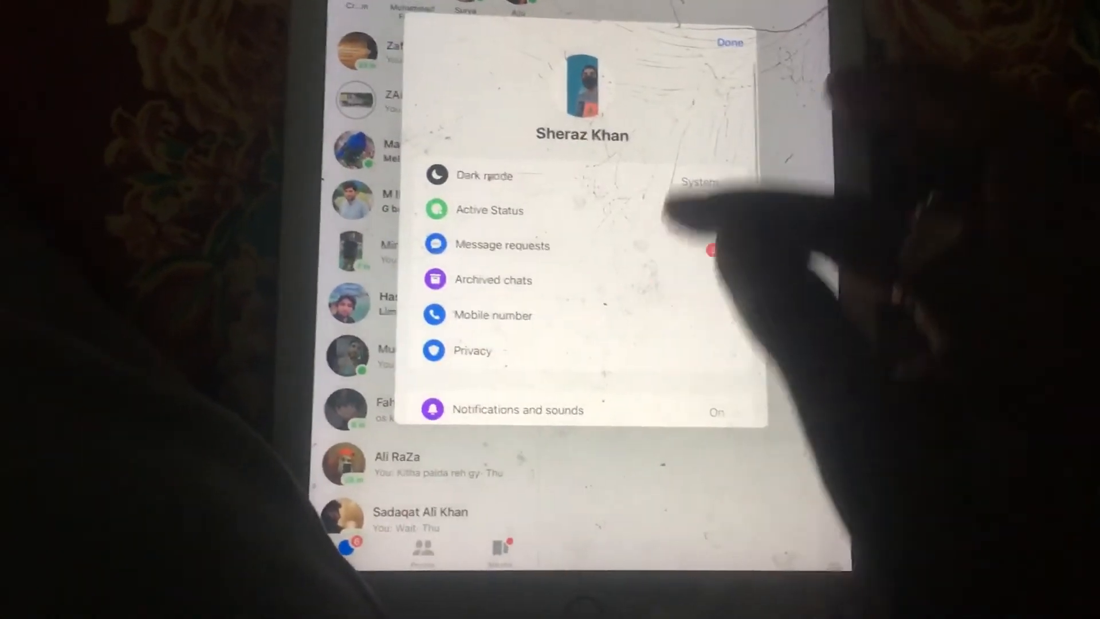
Check Messenger's Notifications and sounds settings, then return to the Home Screen.
click(517, 410)
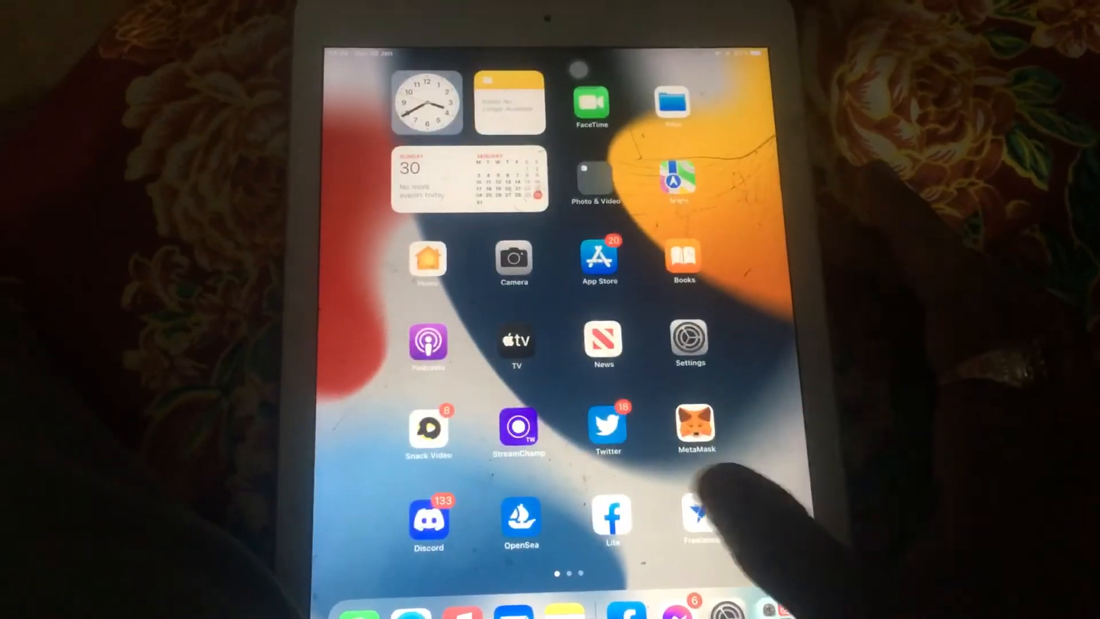
scroll(left, 3)
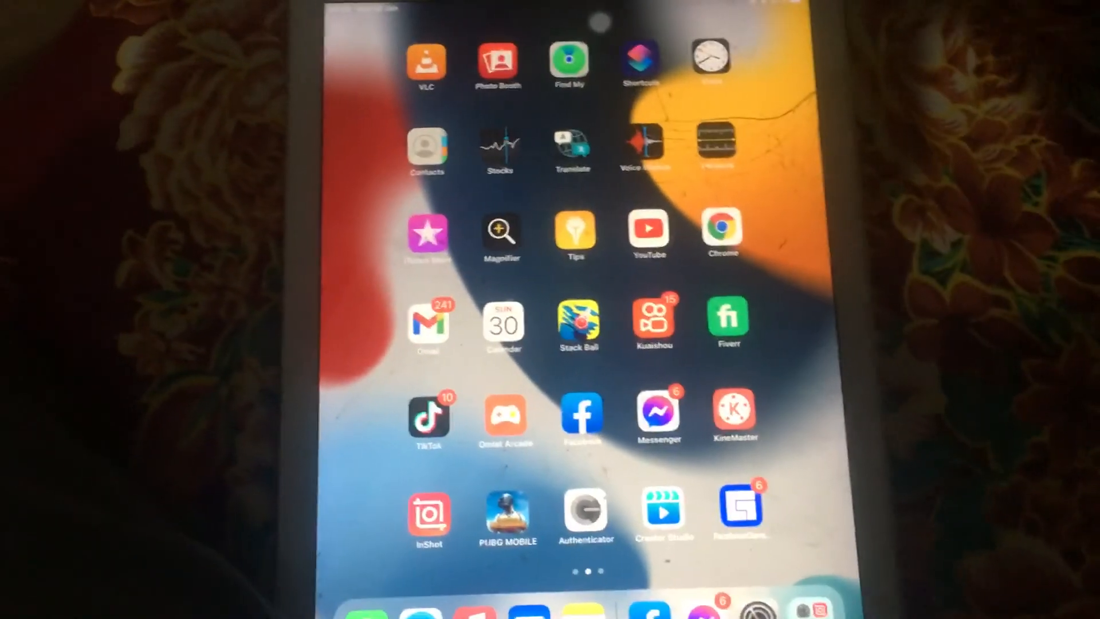